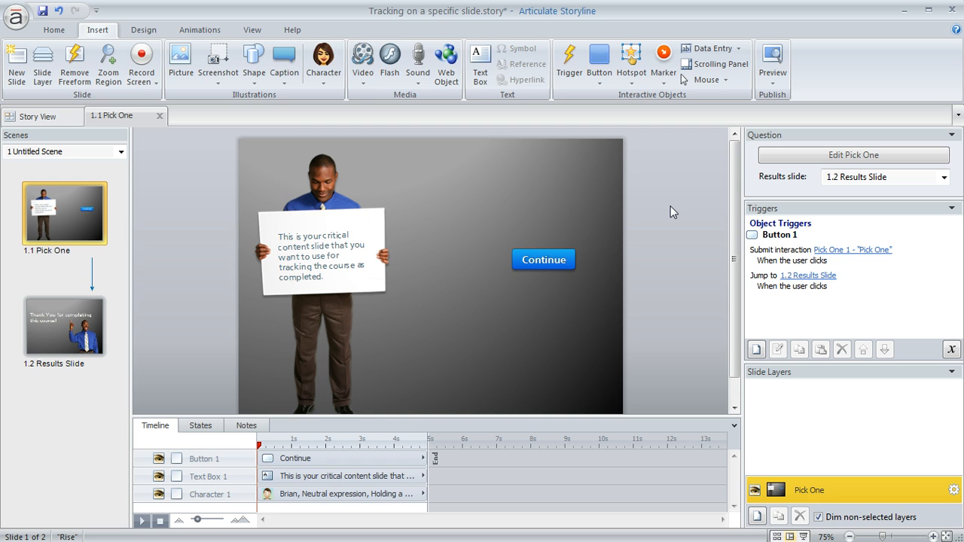
mouse_move(265, 181)
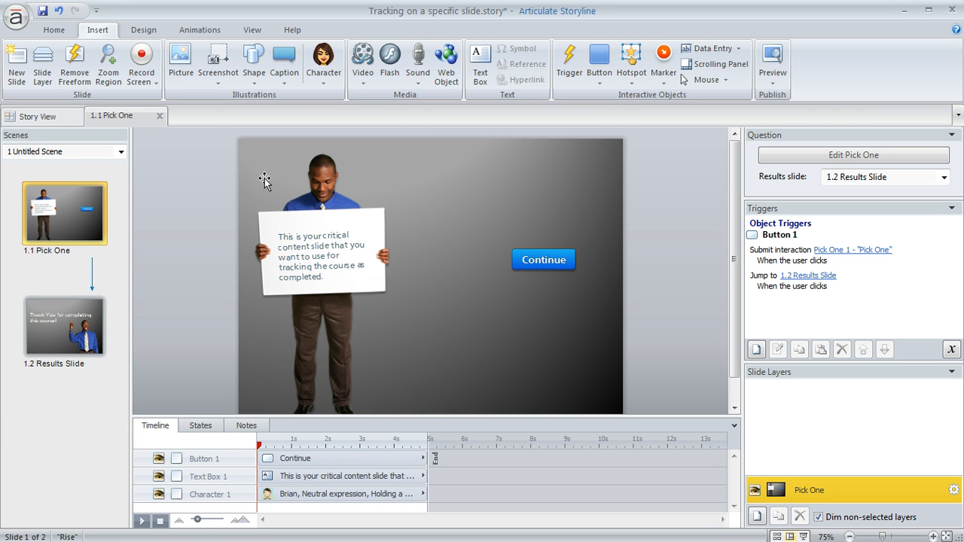
mouse_move(474, 304)
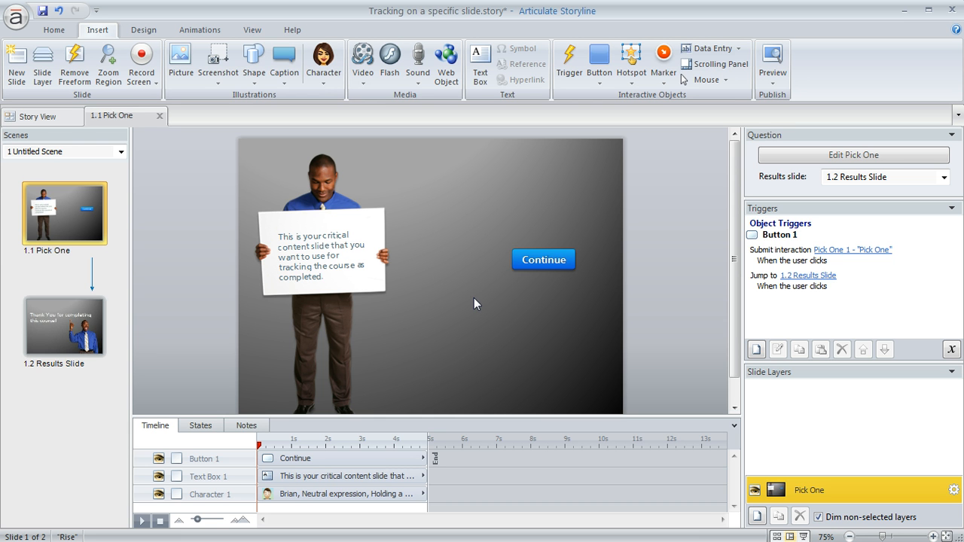
mouse_move(610, 253)
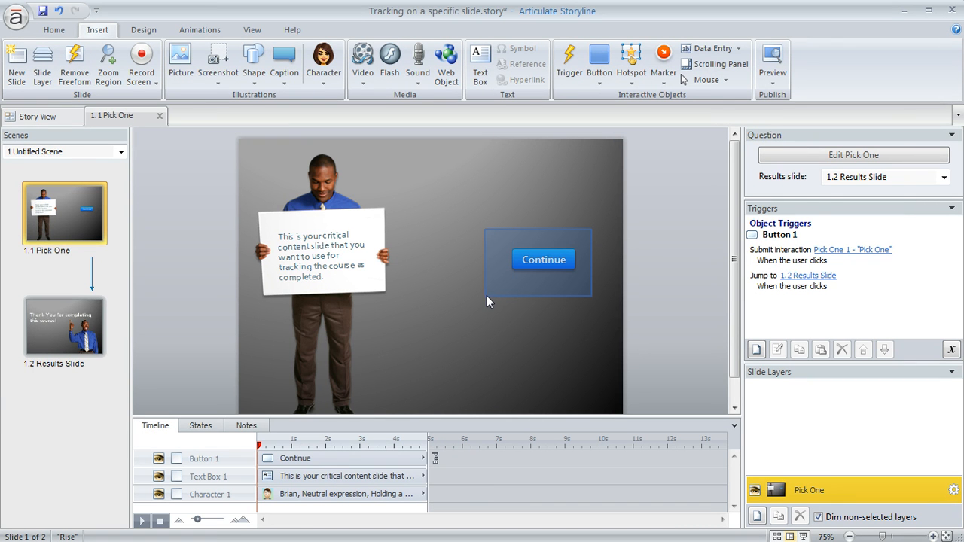
mouse_move(490, 301)
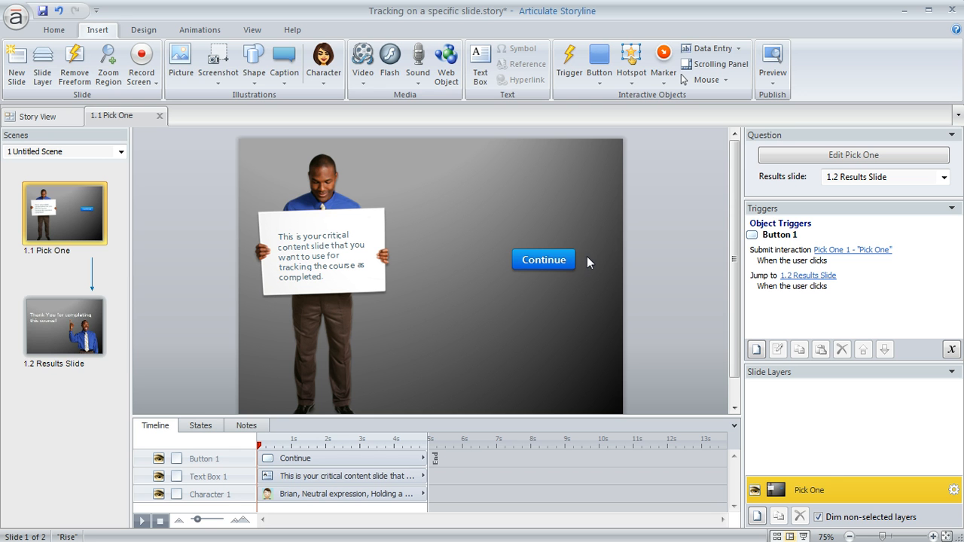
mouse_move(588, 254)
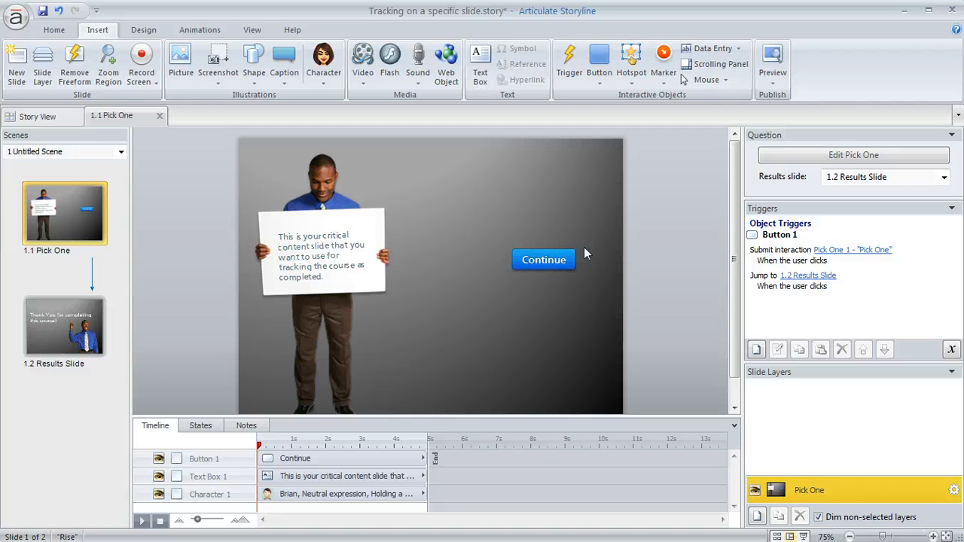
mouse_move(616, 299)
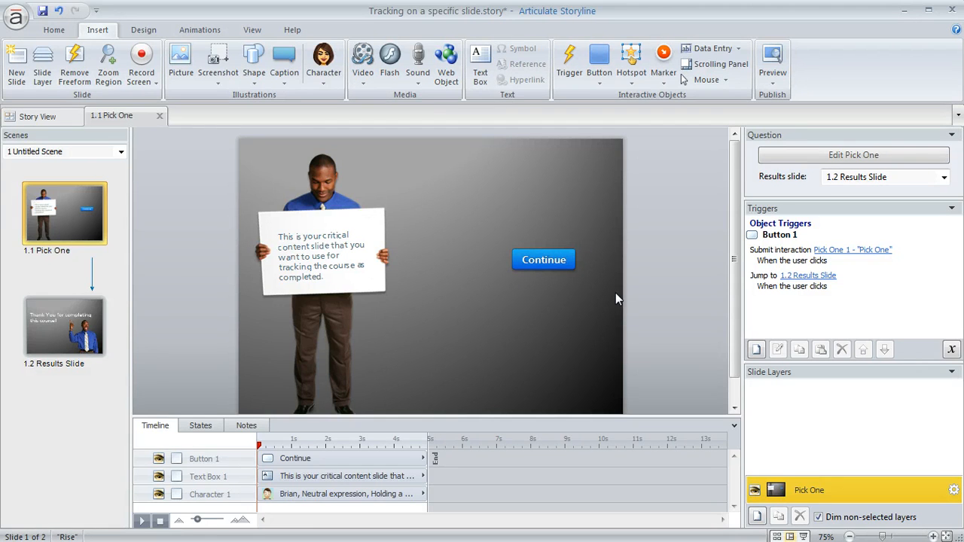
mouse_move(609, 260)
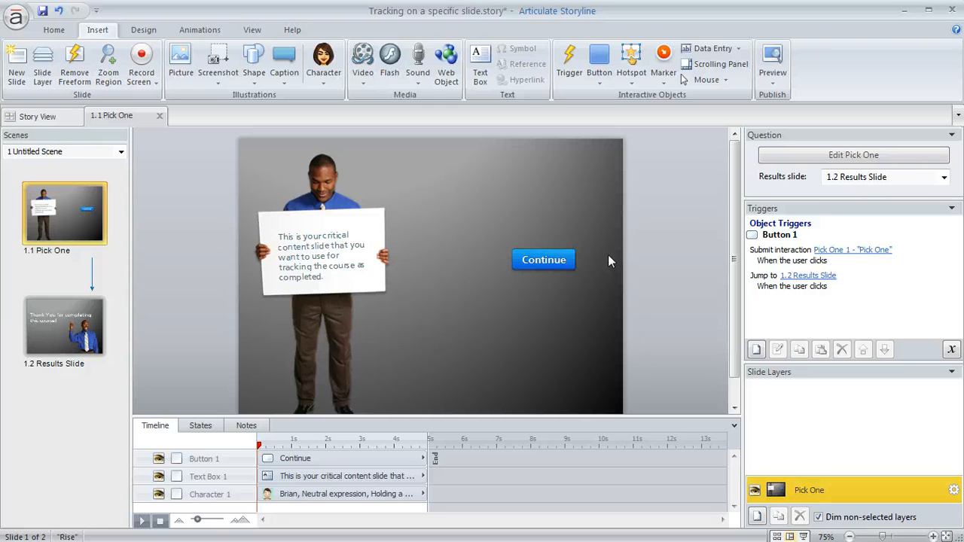
mouse_move(558, 284)
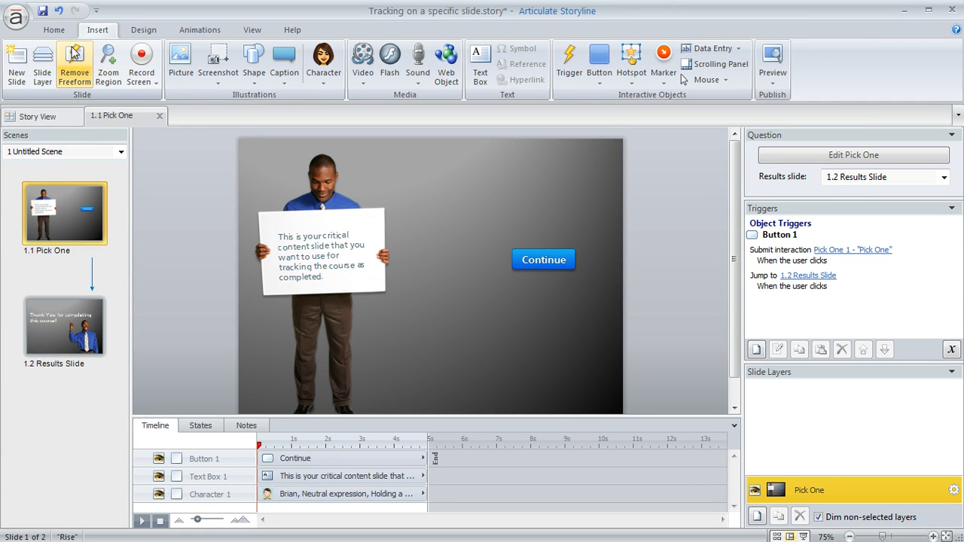
mouse_move(74, 61)
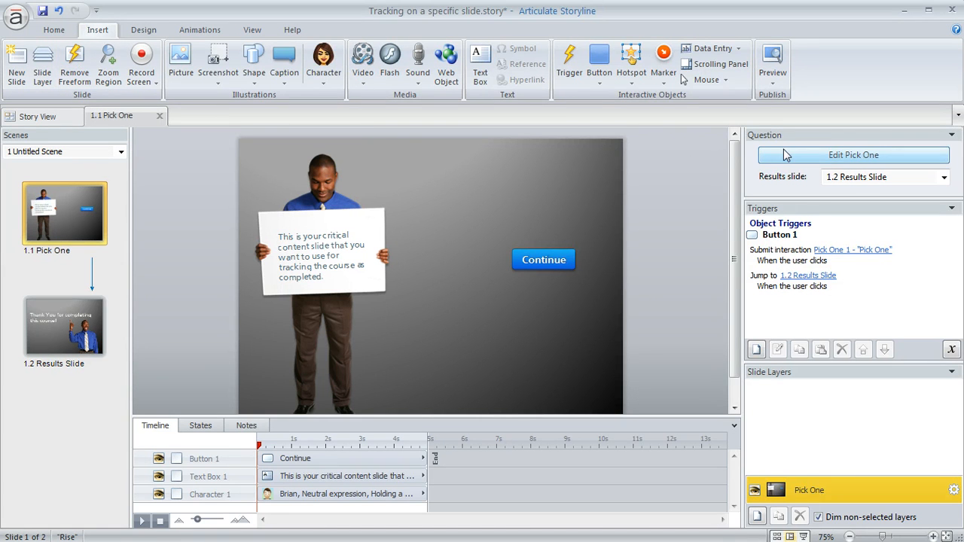
Open the Pick One question editor, listing Button 1 'Continue' as its only choice
click(853, 154)
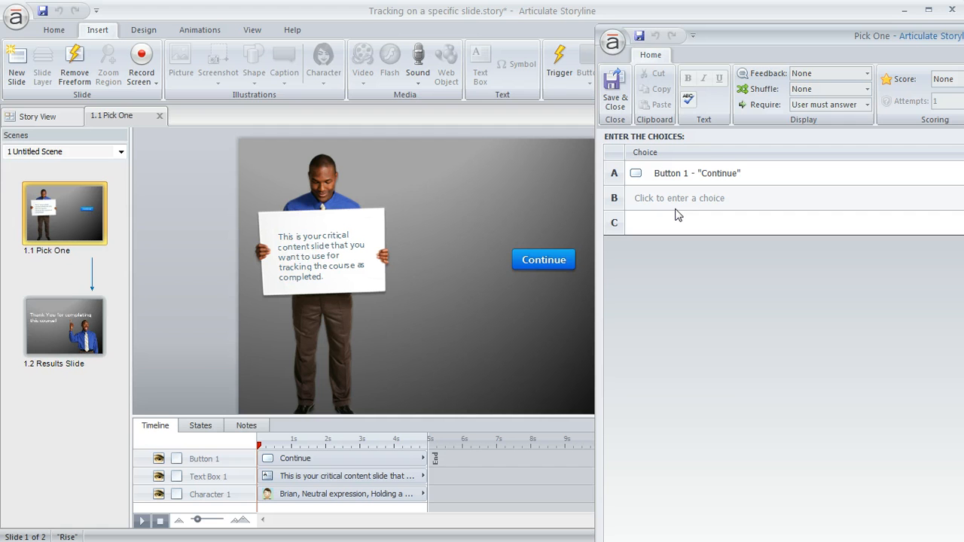
Select the 'Continue' answer choice and keep the question's Score at None
click(696, 173)
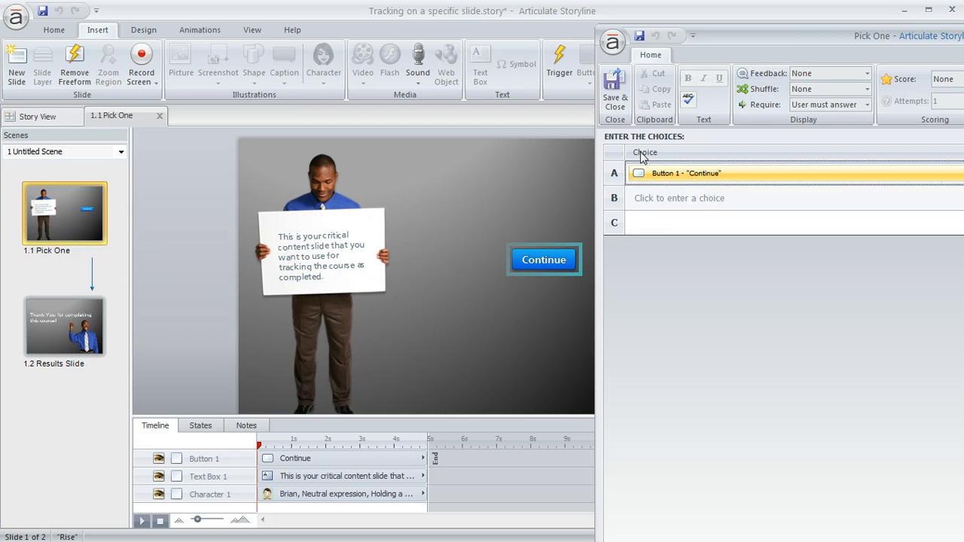
mouse_move(664, 184)
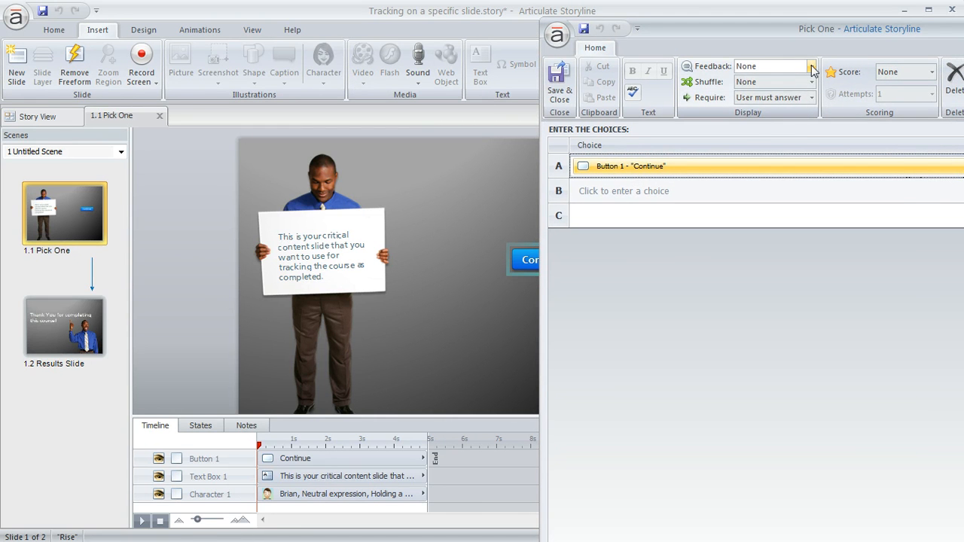
mouse_move(763, 73)
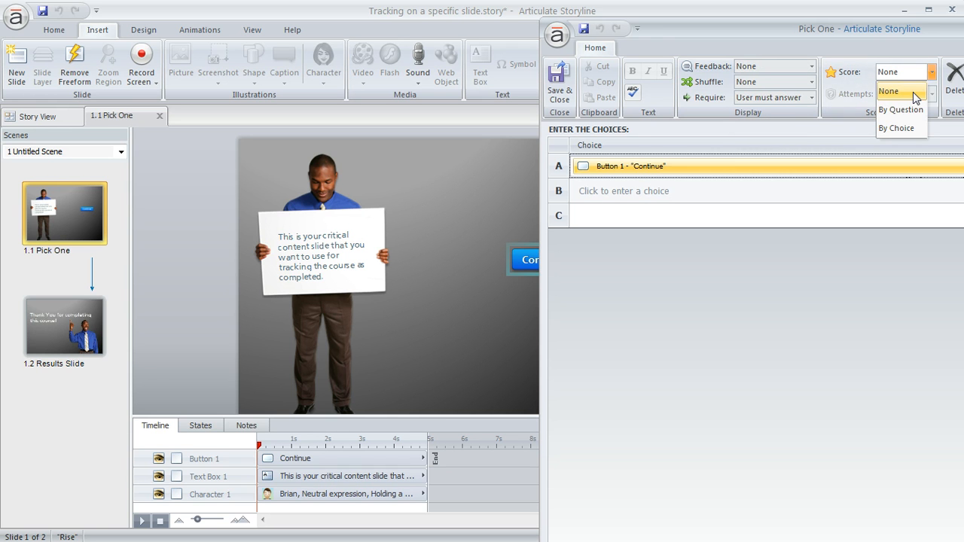
click(888, 91)
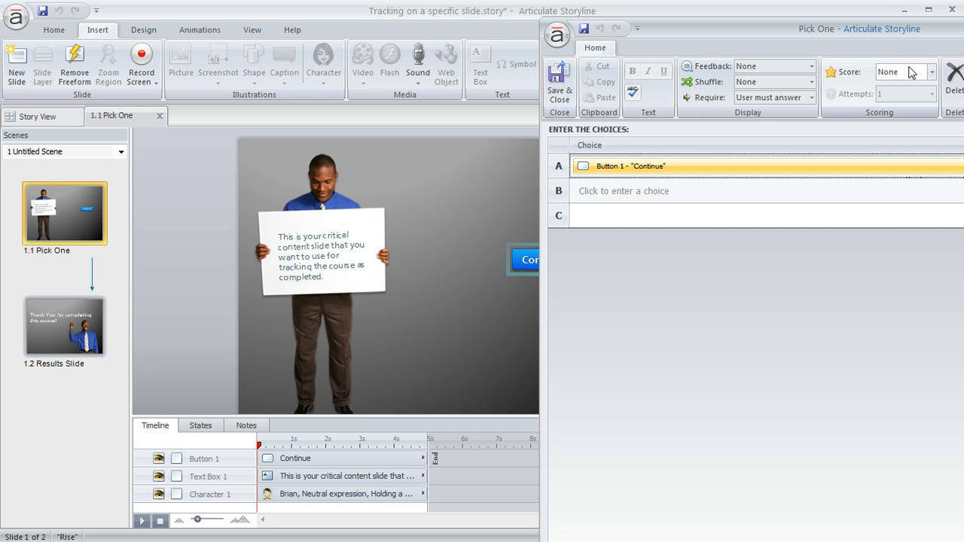
mouse_move(911, 77)
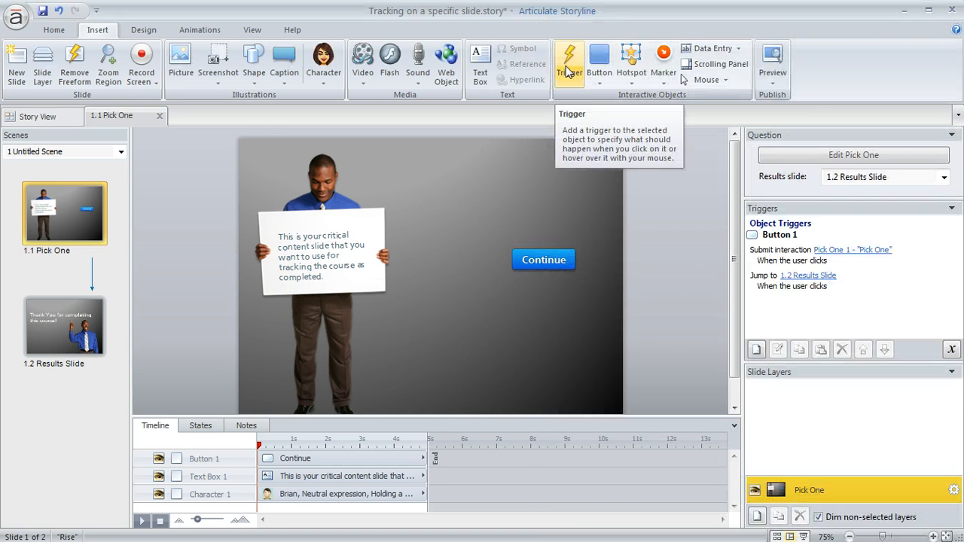
mouse_move(734, 308)
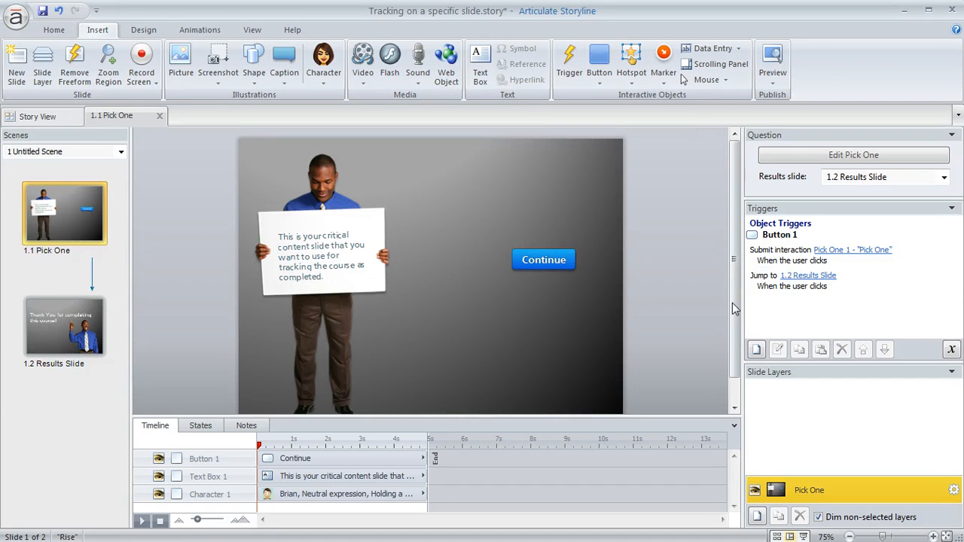
Select Button 1's 'Submit interaction Pick One' trigger in the Triggers panel
click(807, 275)
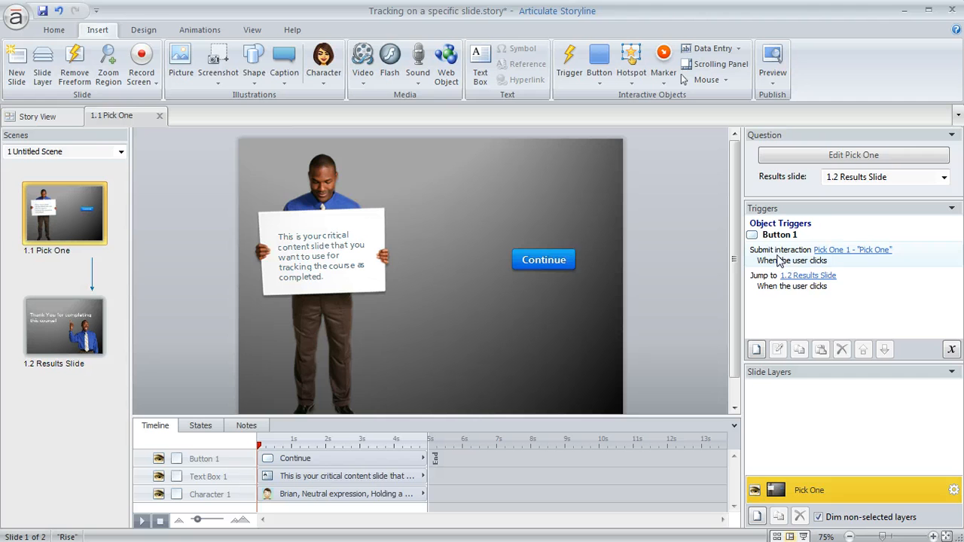
click(542, 259)
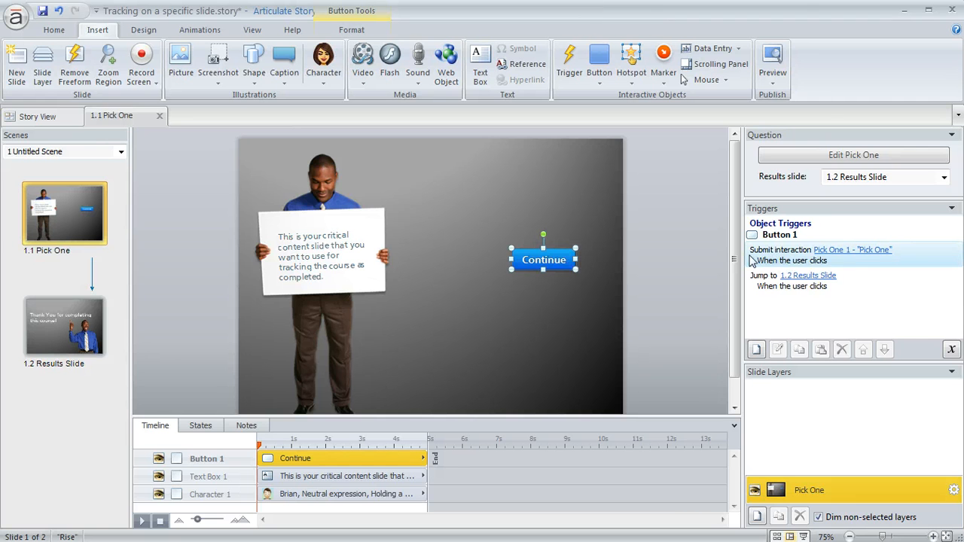
mouse_move(858, 260)
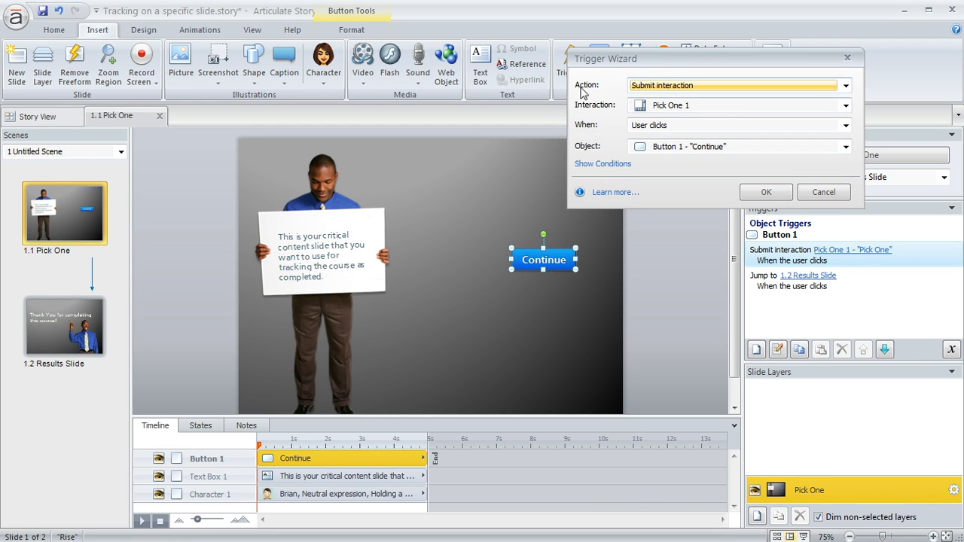
mouse_move(670, 116)
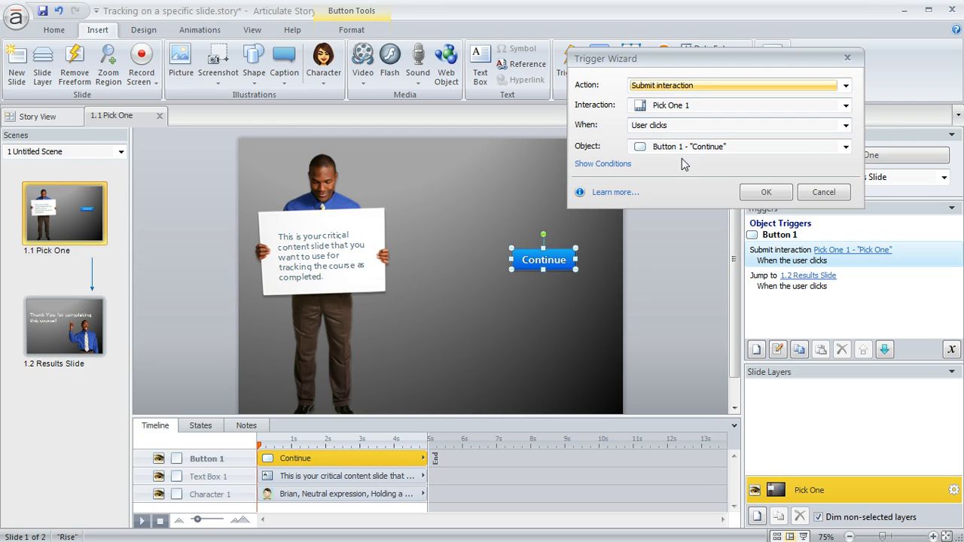
Set the submit trigger's Object to Button 1 - 'Continue' and close the Trigger Wizard
click(845, 146)
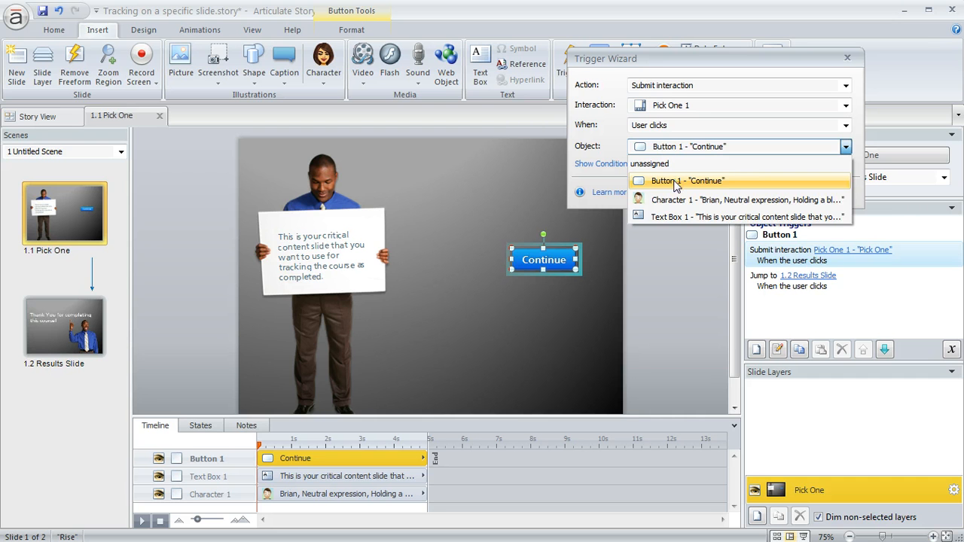
click(686, 180)
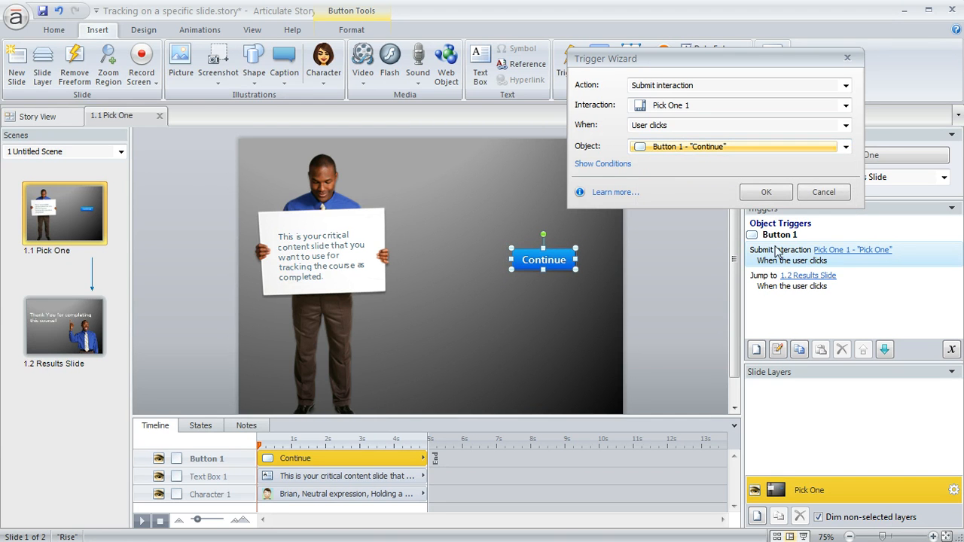
click(765, 192)
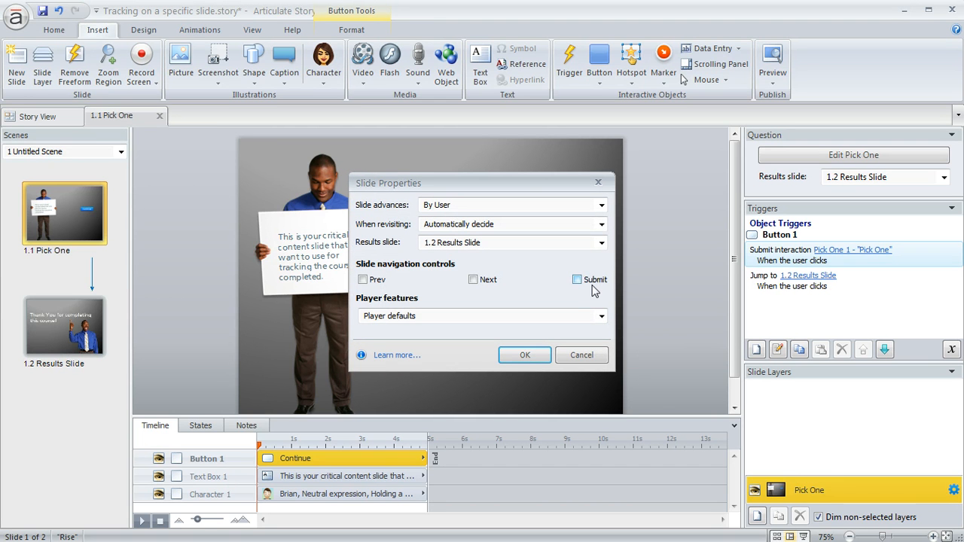
Point the Continue button's user-click trigger at Jump to slide 1.2 Results Slide
click(577, 279)
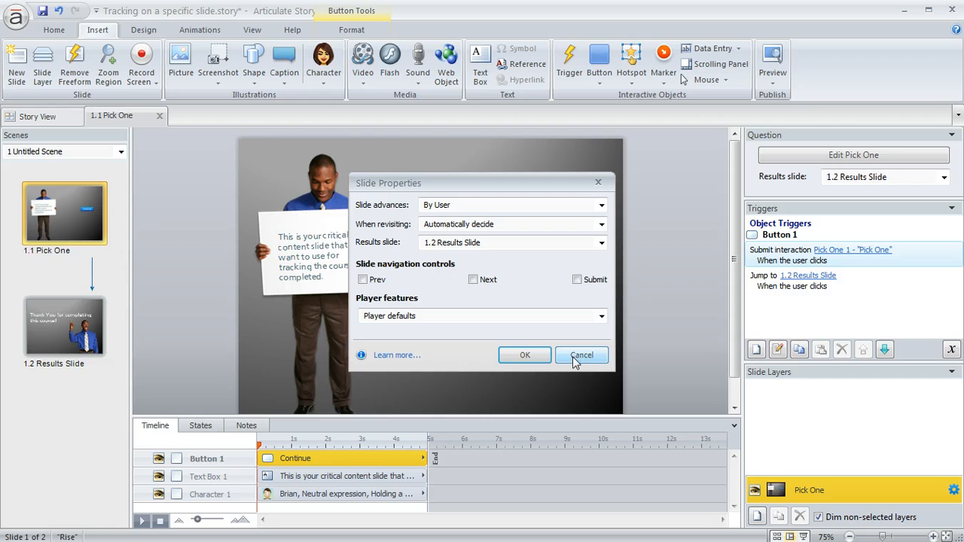
click(581, 354)
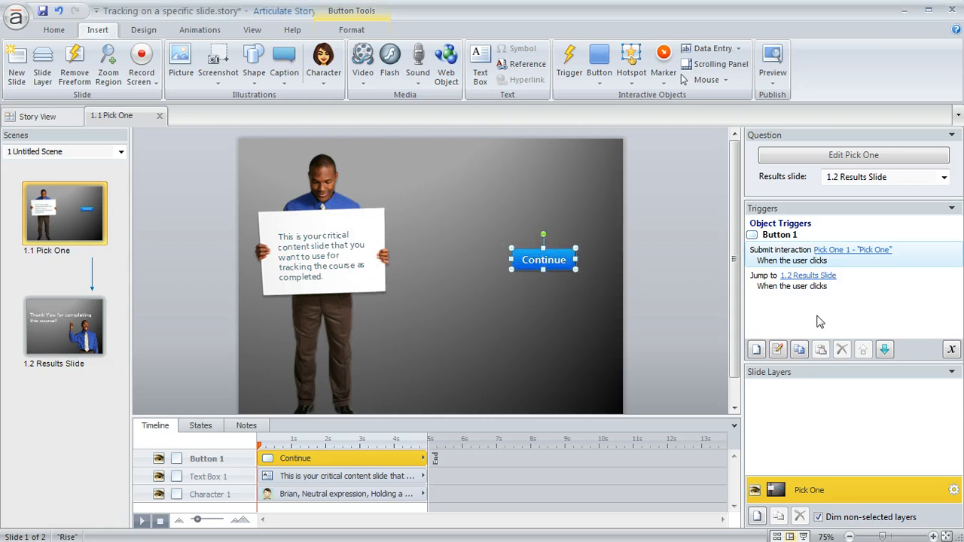
click(807, 280)
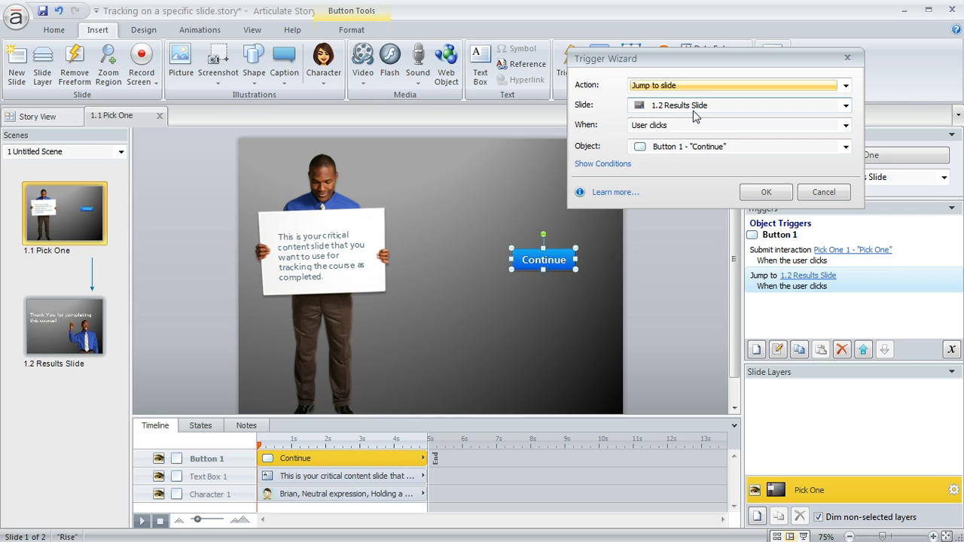
mouse_move(694, 118)
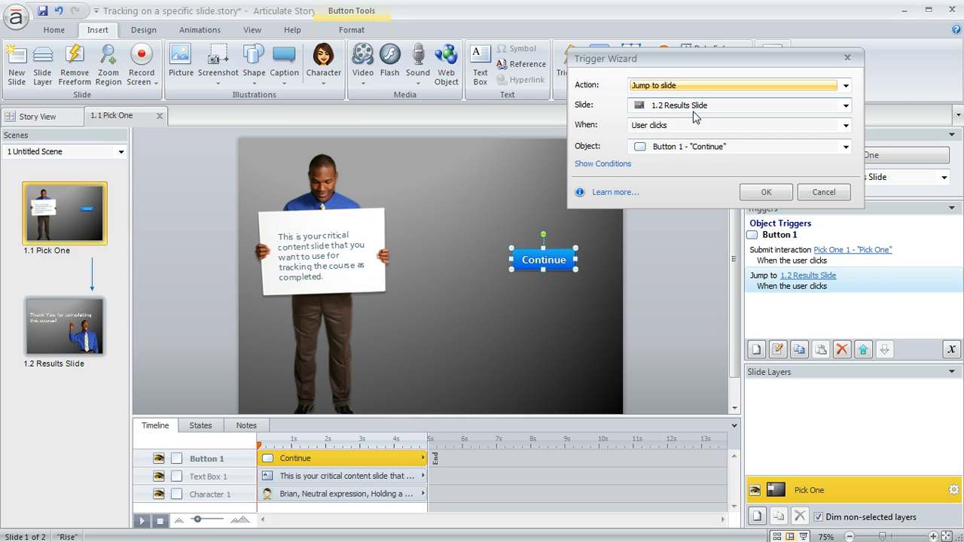
mouse_move(560, 244)
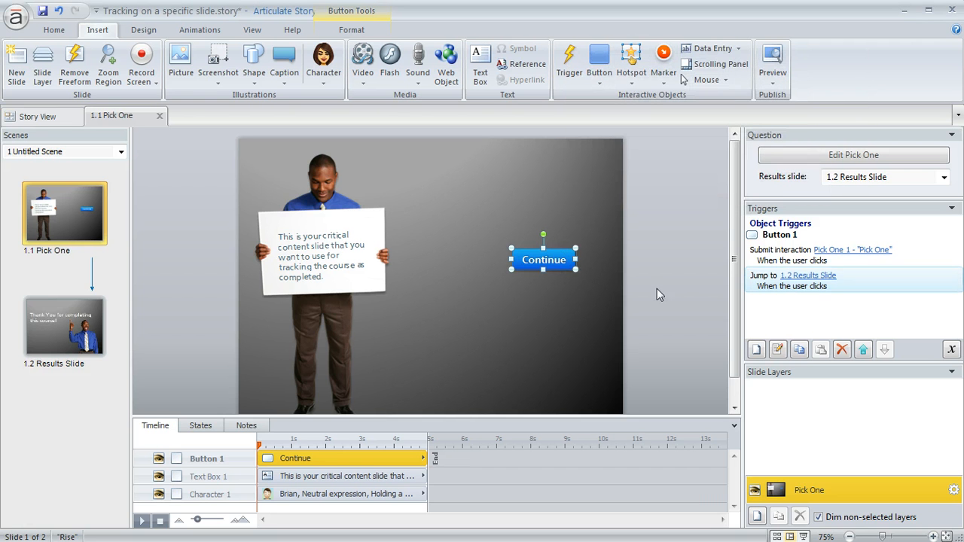
mouse_move(567, 276)
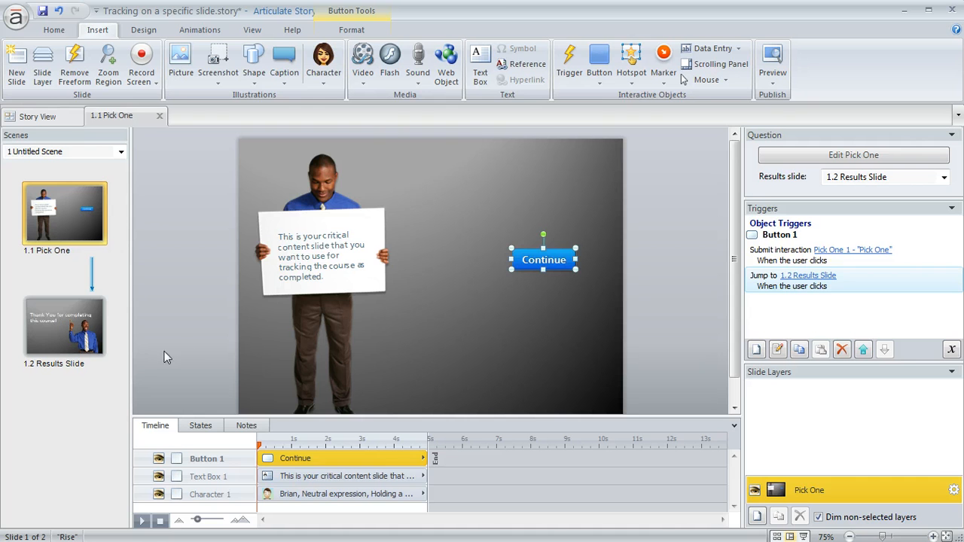
Select the 1.2 Results Slide thumbnail to show its submit-results trigger
click(64, 325)
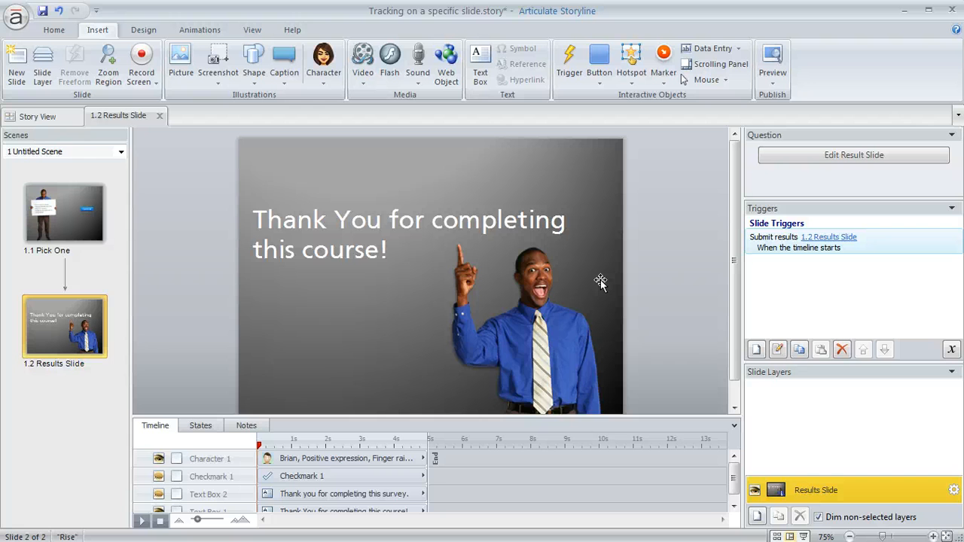
mouse_move(431, 268)
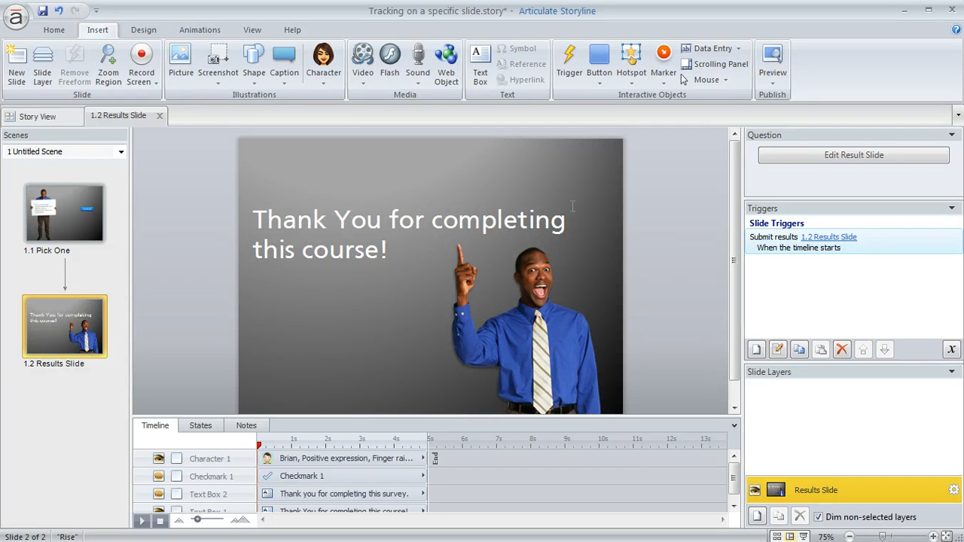
mouse_move(661, 190)
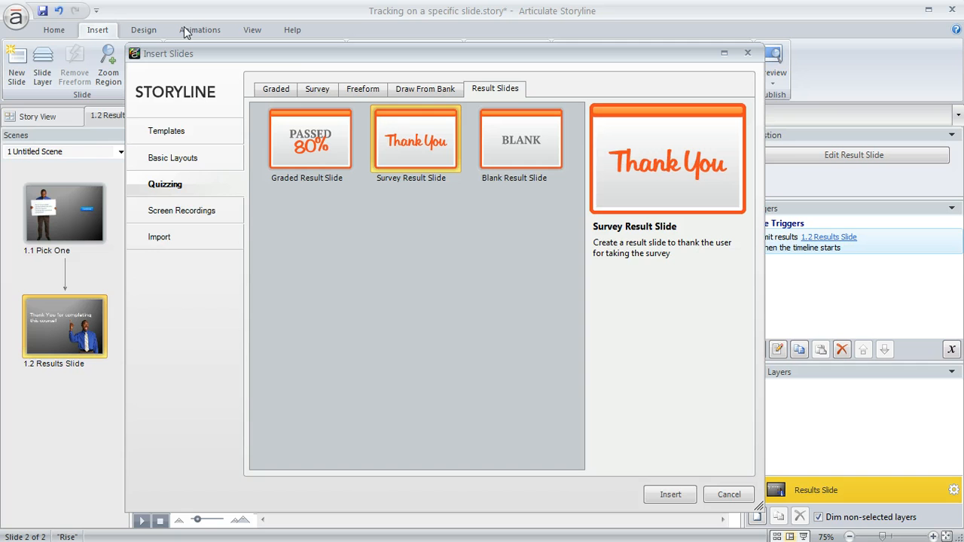
mouse_move(171, 188)
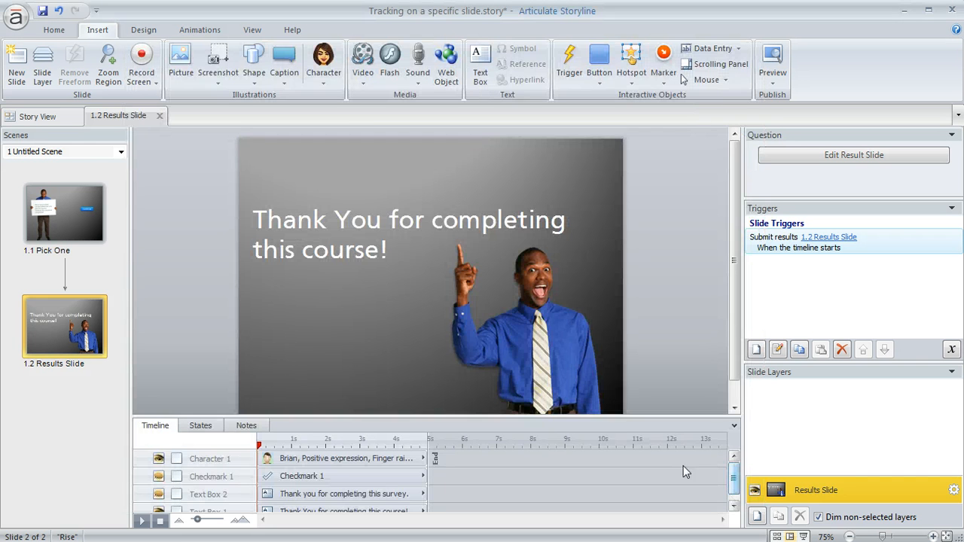
click(853, 154)
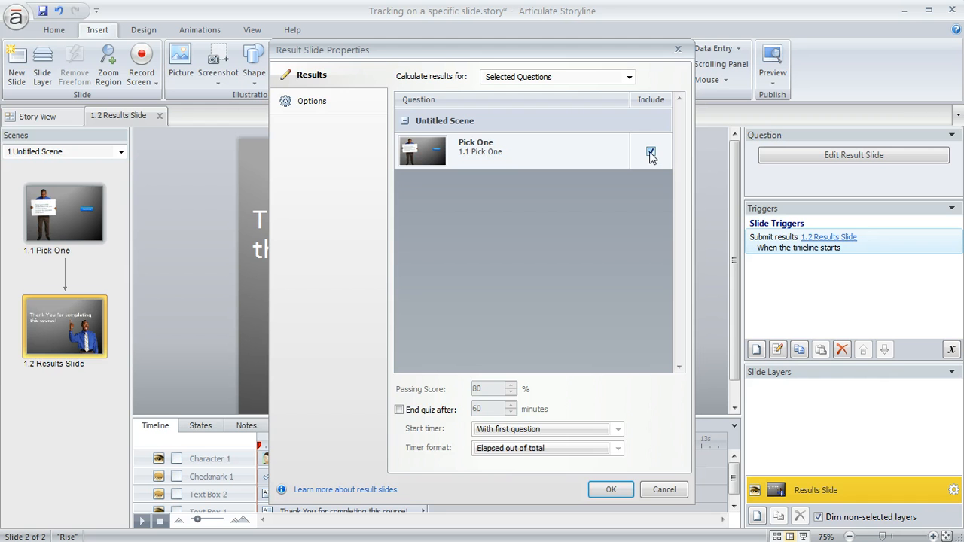
click(311, 100)
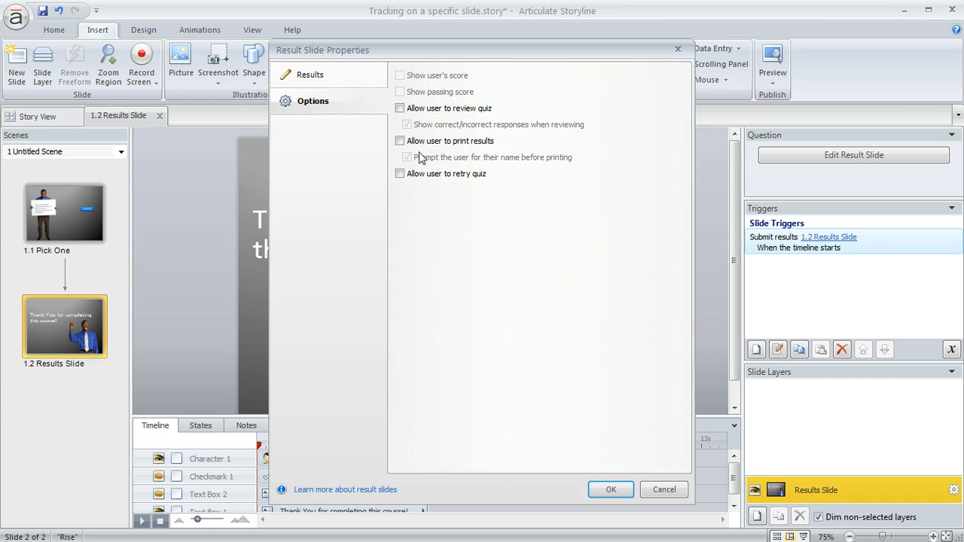
click(399, 141)
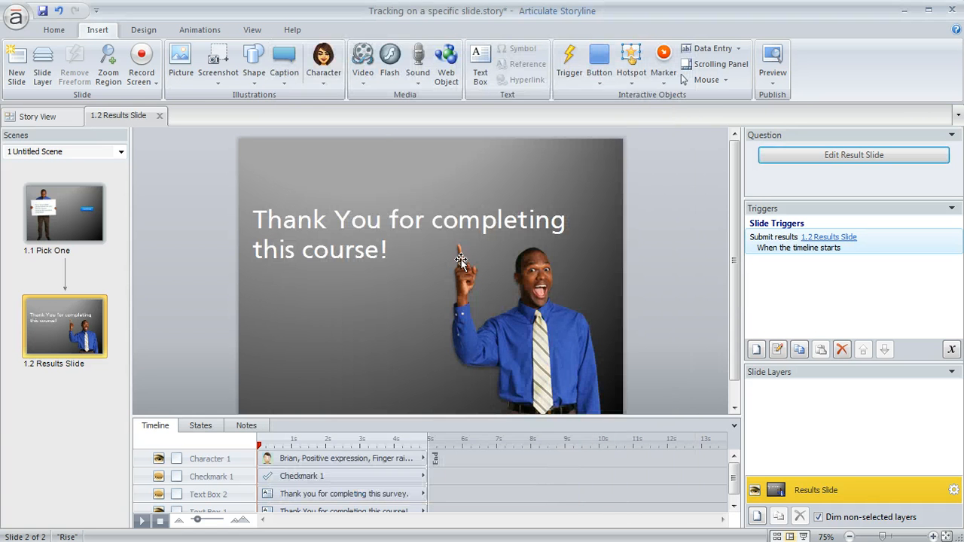
mouse_move(448, 426)
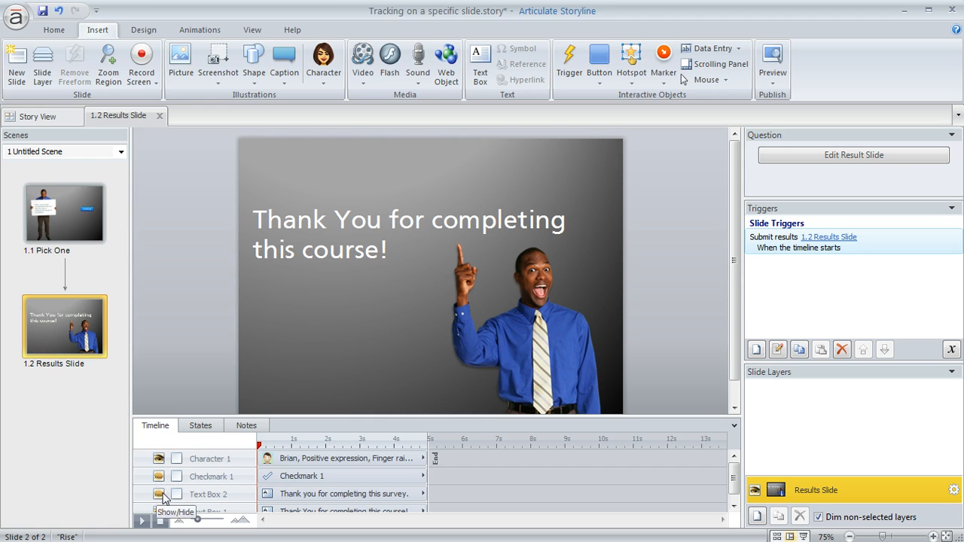
mouse_move(165, 501)
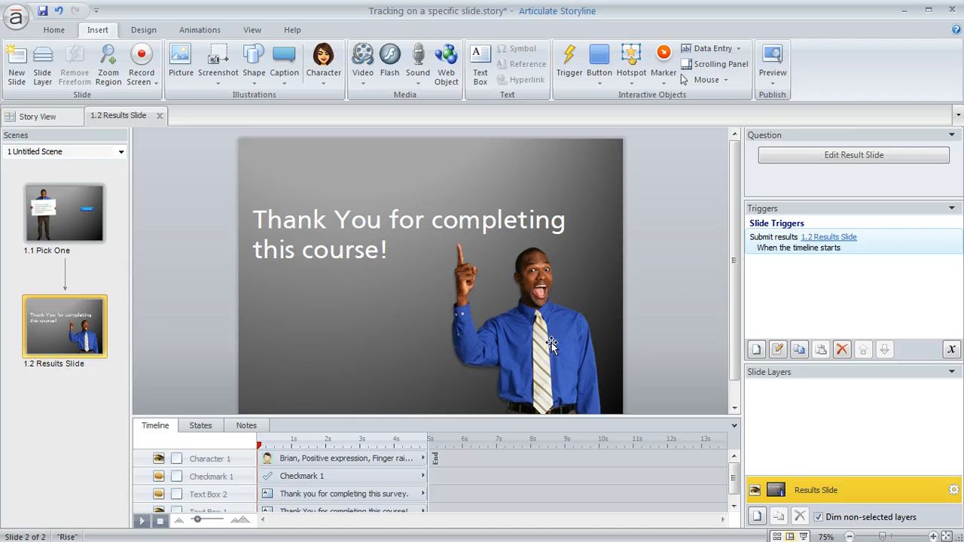
Choose Publish from the Preview dropdown to reach the Articulate Online publish settings
click(771, 60)
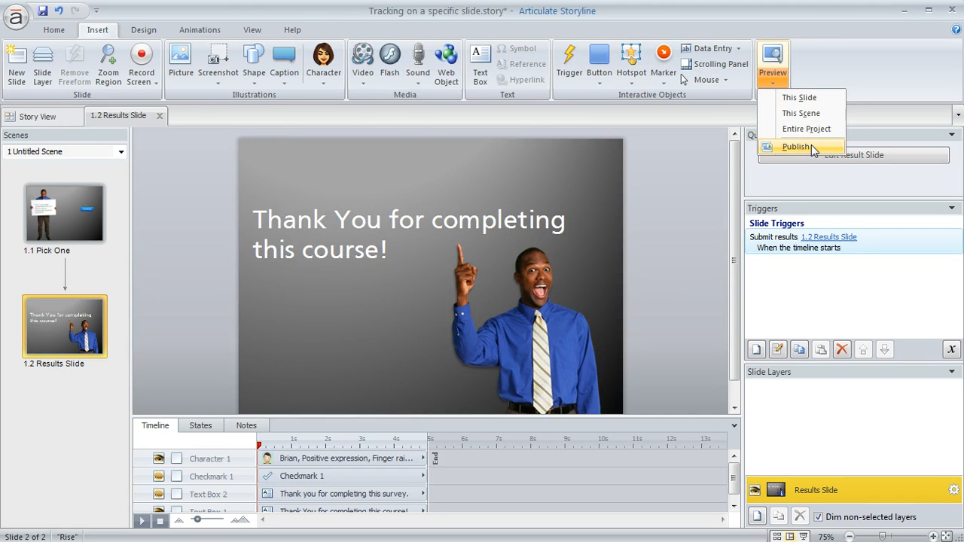
click(795, 146)
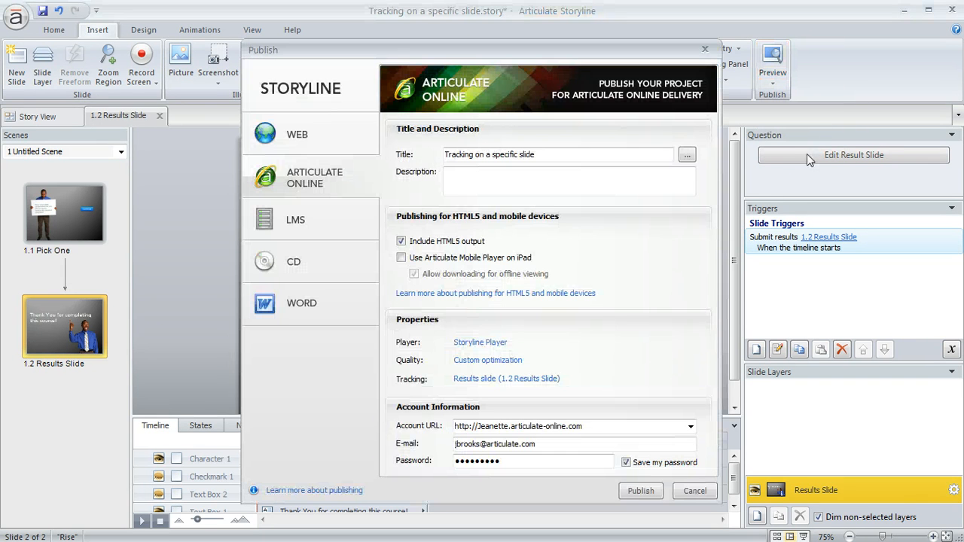
mouse_move(324, 186)
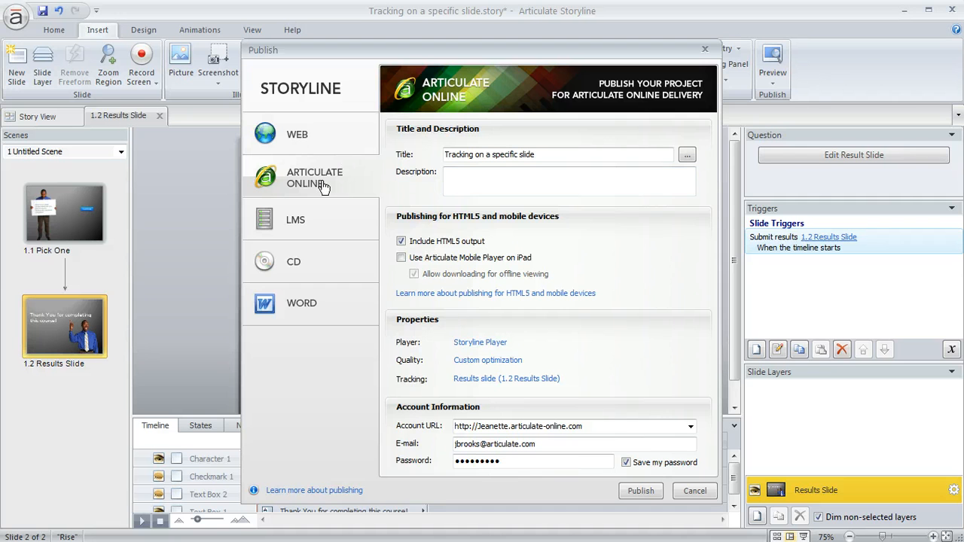
mouse_move(323, 219)
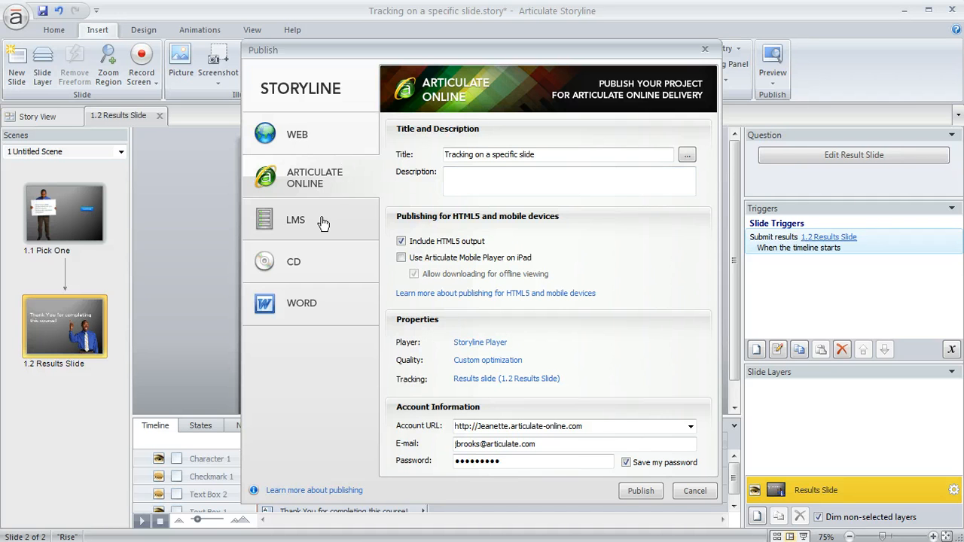
mouse_move(354, 228)
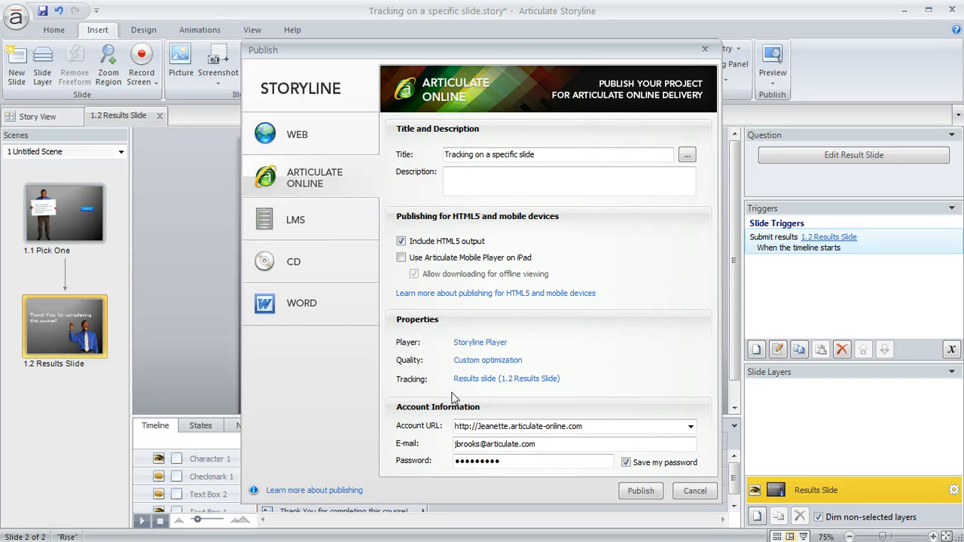
mouse_move(482, 382)
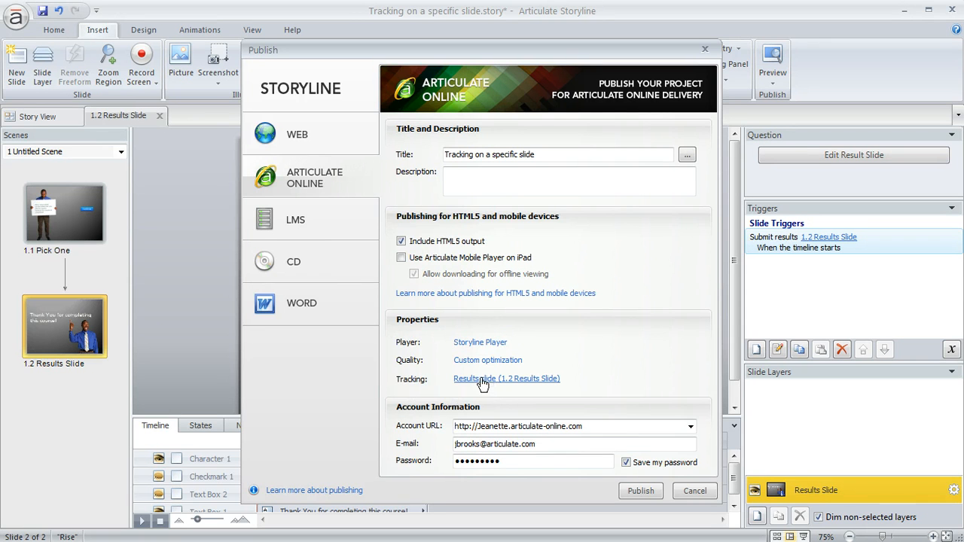
Under Tracking, use the 1.2 Results Slide quiz result and report Completed/Incomplete status
click(507, 378)
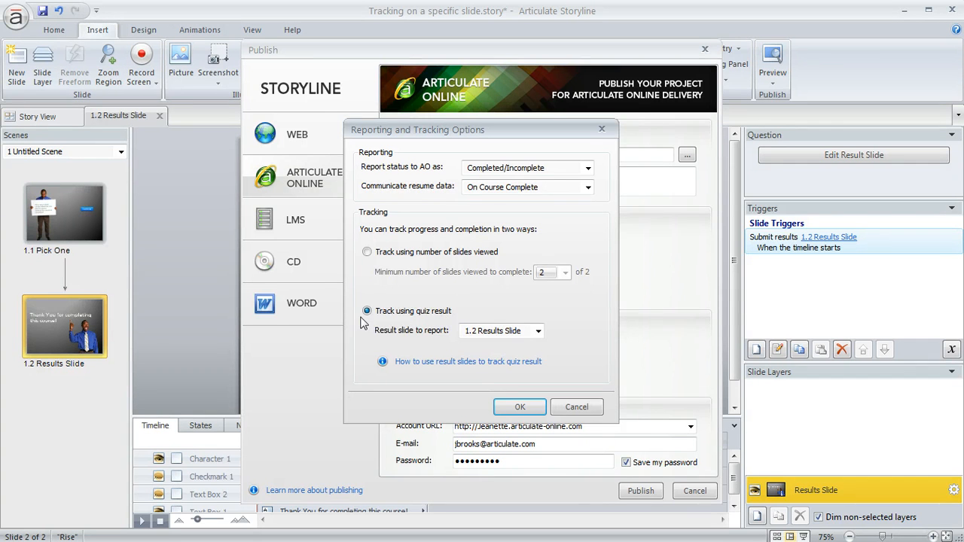
mouse_move(412, 337)
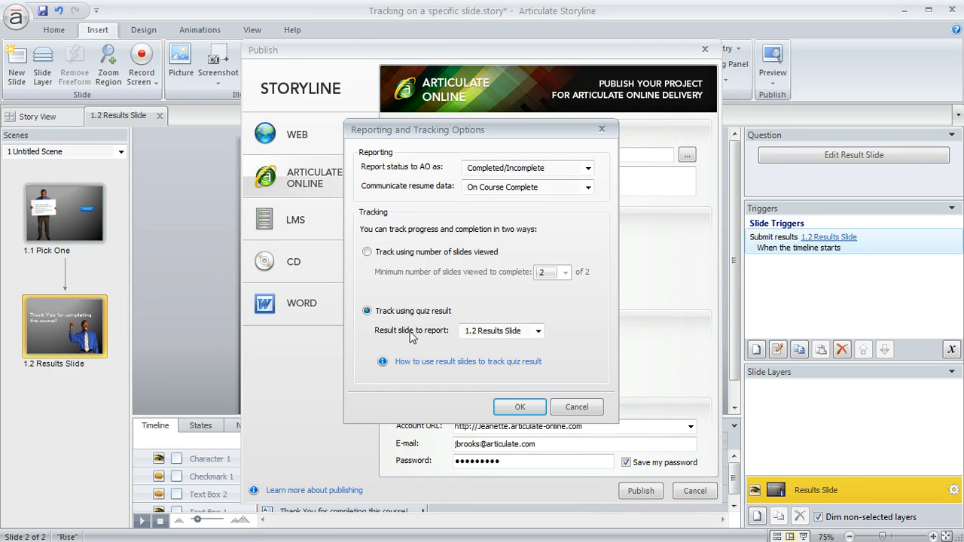
click(537, 331)
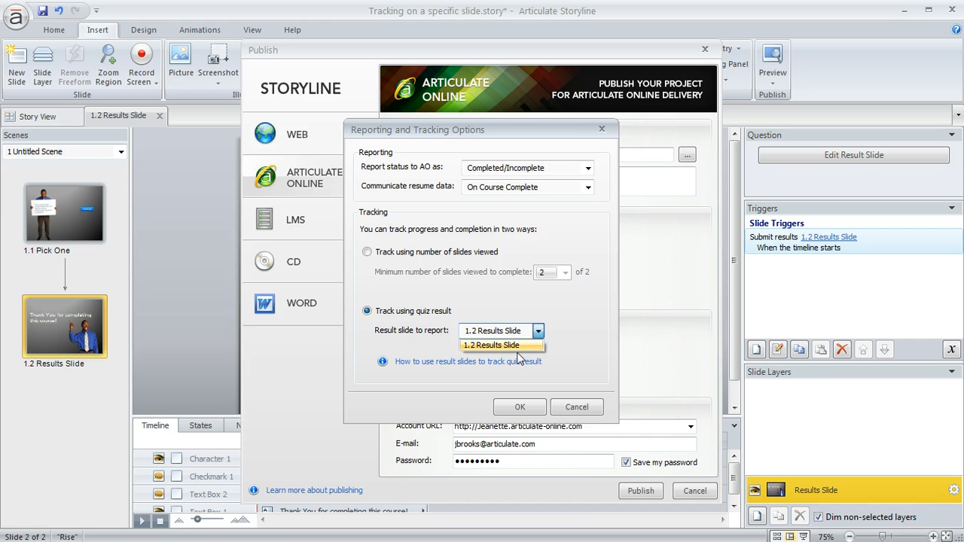
click(491, 345)
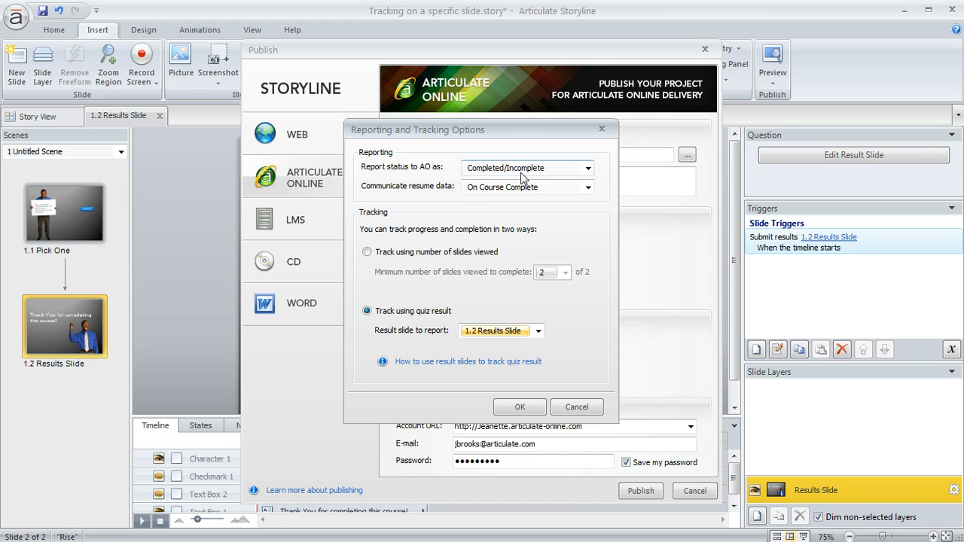
click(587, 167)
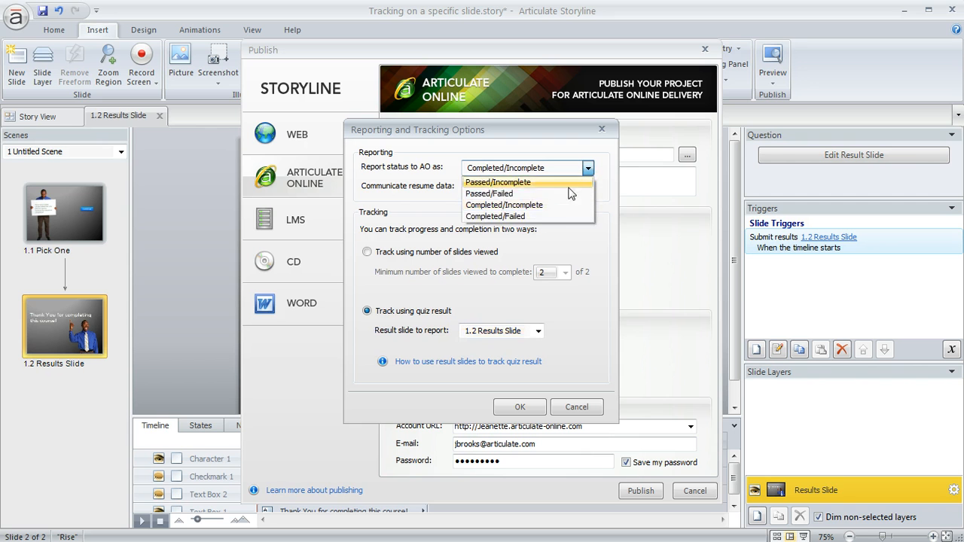
click(504, 168)
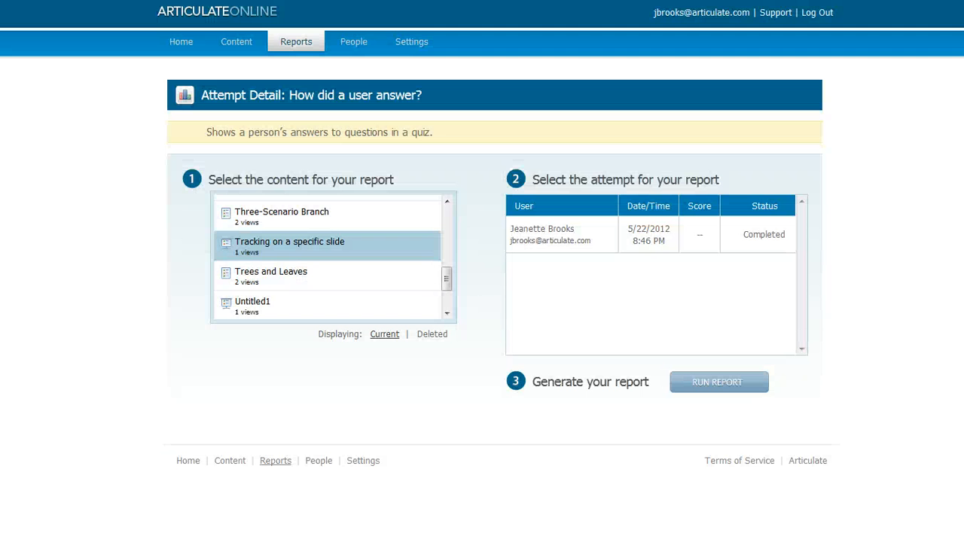
mouse_move(515, 224)
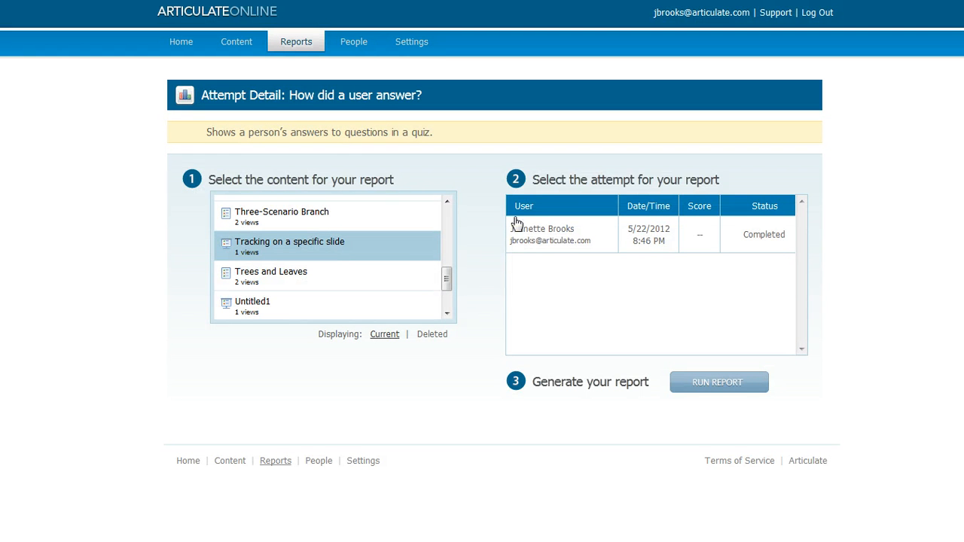